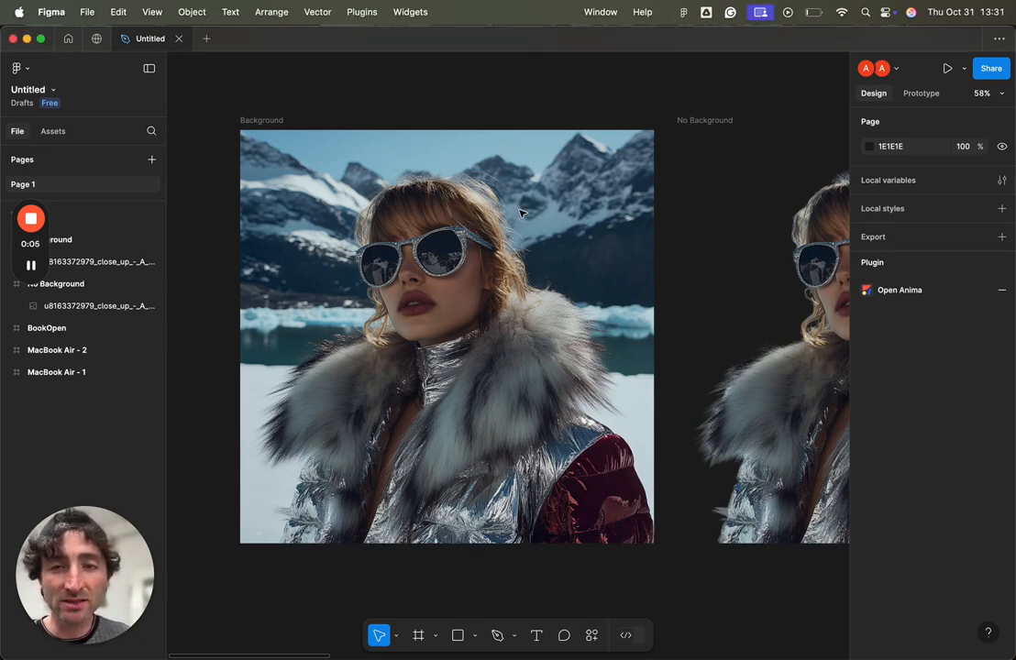
# Select the 1024×1024 Background frame with the mountain portrait on the canvas.
pyautogui.click(60, 239)
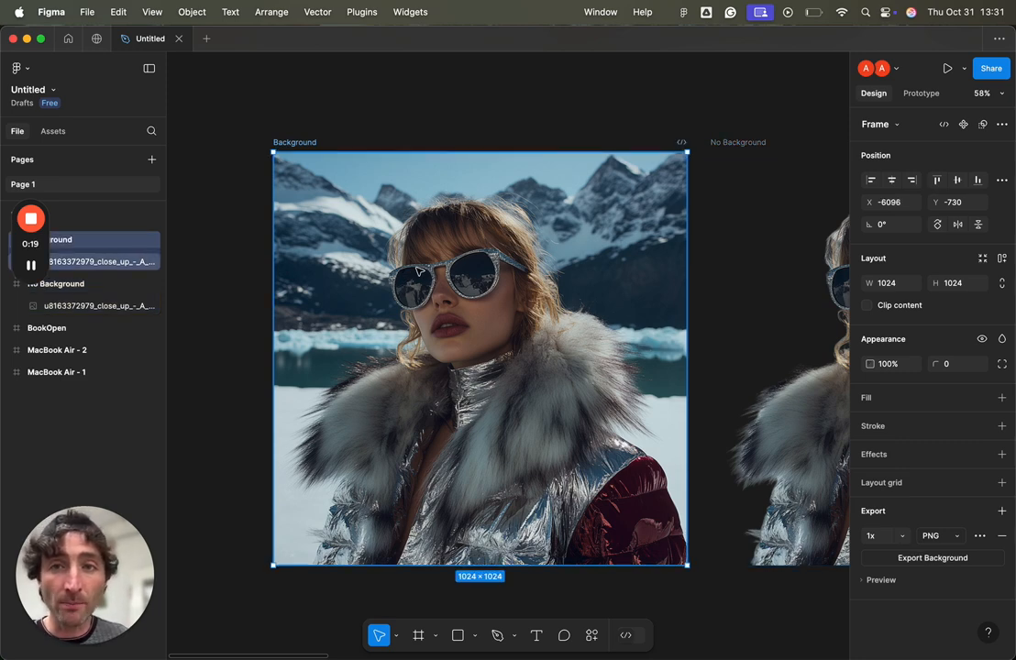
# Search community plugins for 'icons8 background' from the Plugins menu.
pyautogui.click(361, 11)
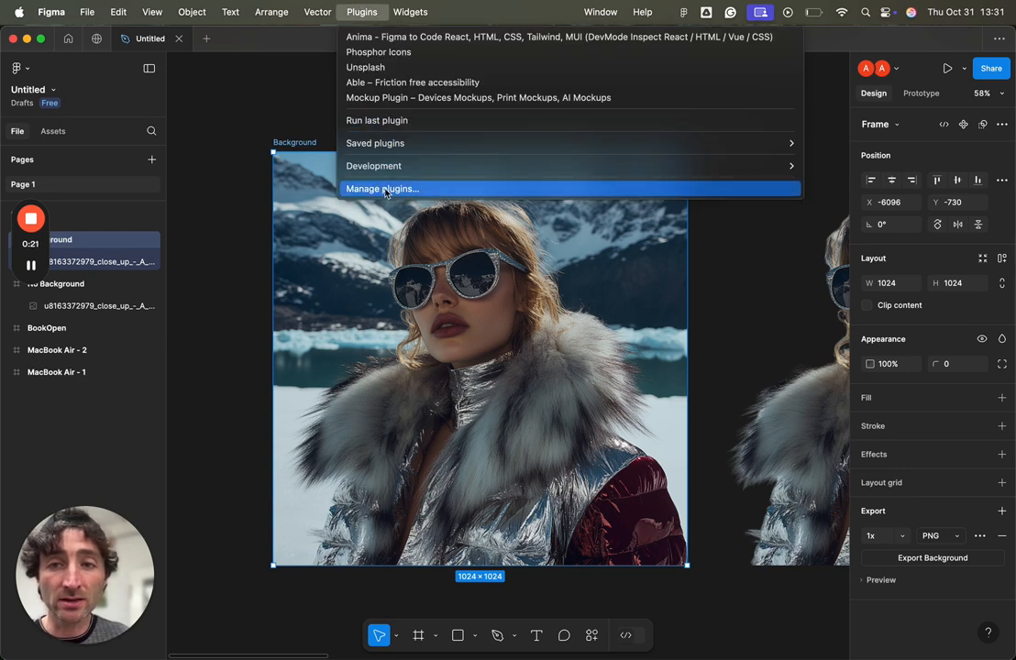
pyautogui.click(382, 188)
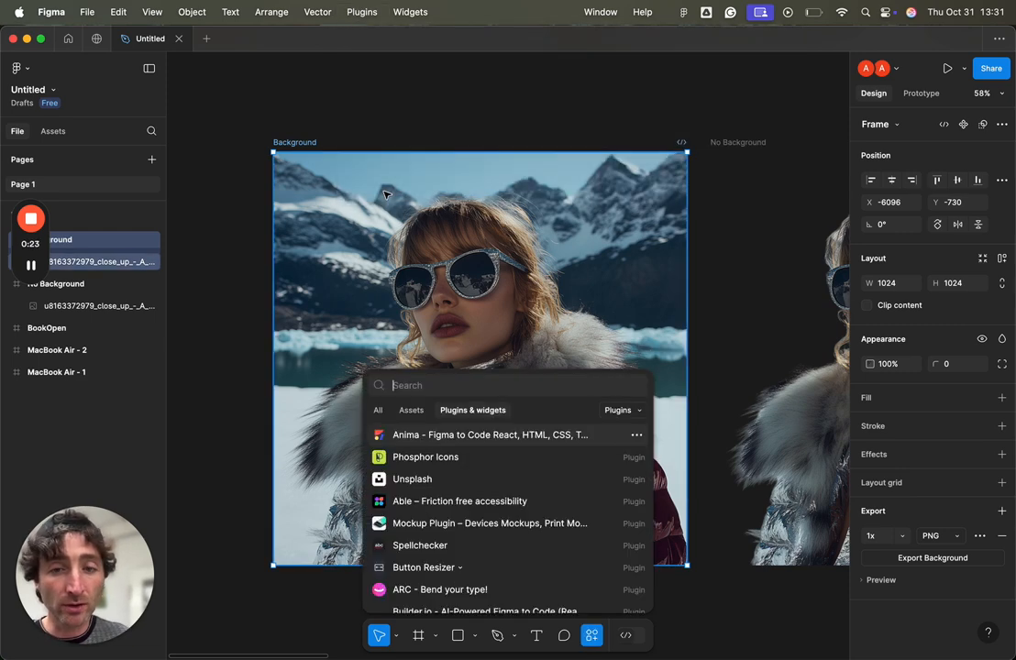
pyautogui.write('icons8 background')
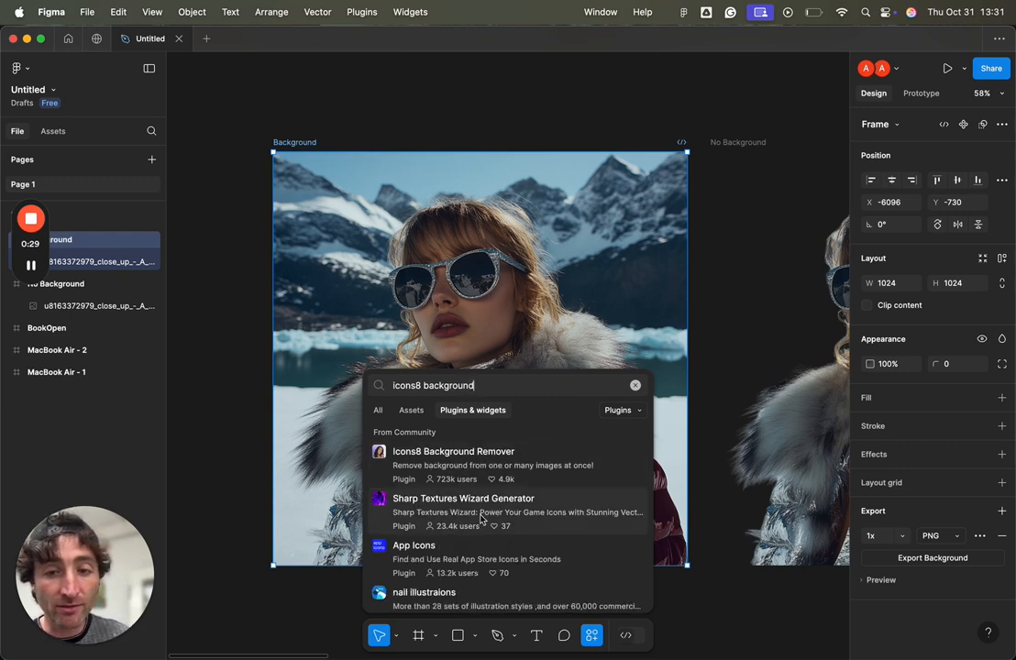
# Run Icons8 Background Remover on the selected Background frame from its detail page.
pyautogui.click(454, 451)
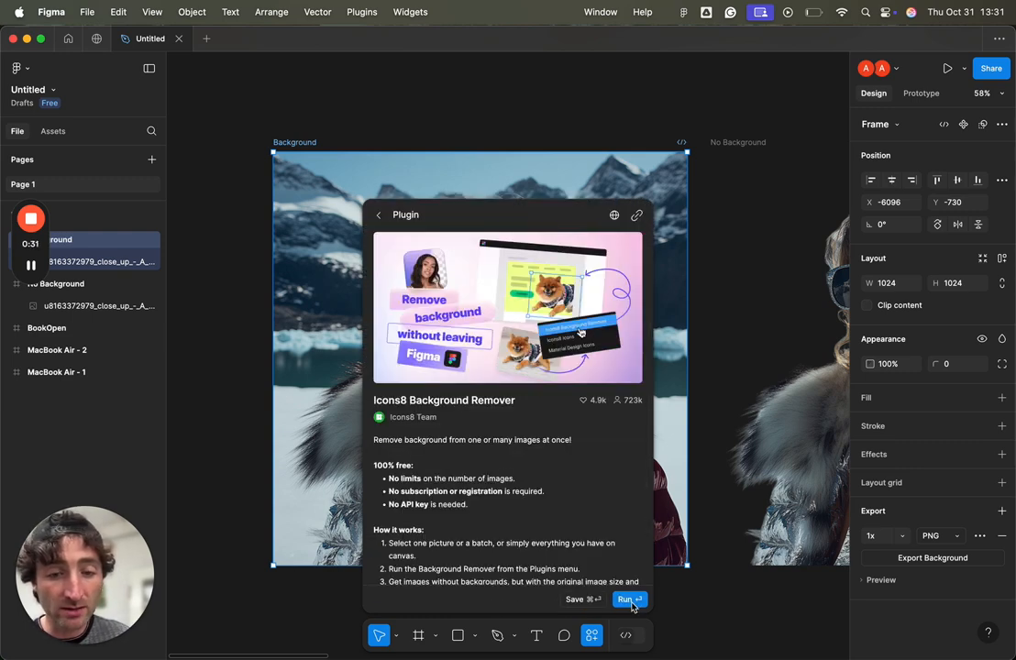
pyautogui.click(629, 598)
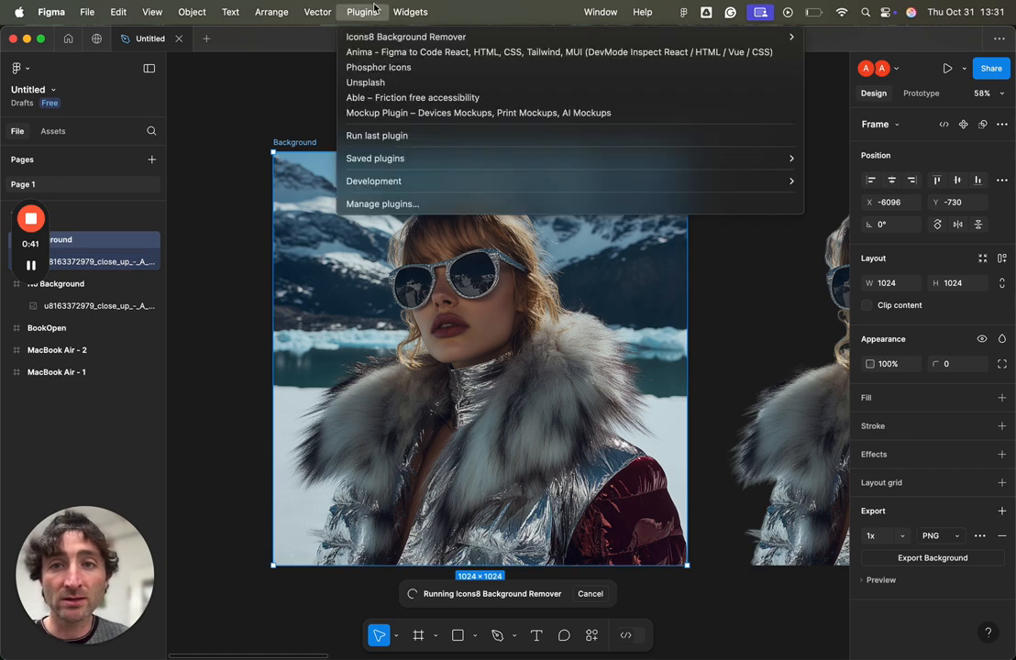
pyautogui.moveTo(405, 36)
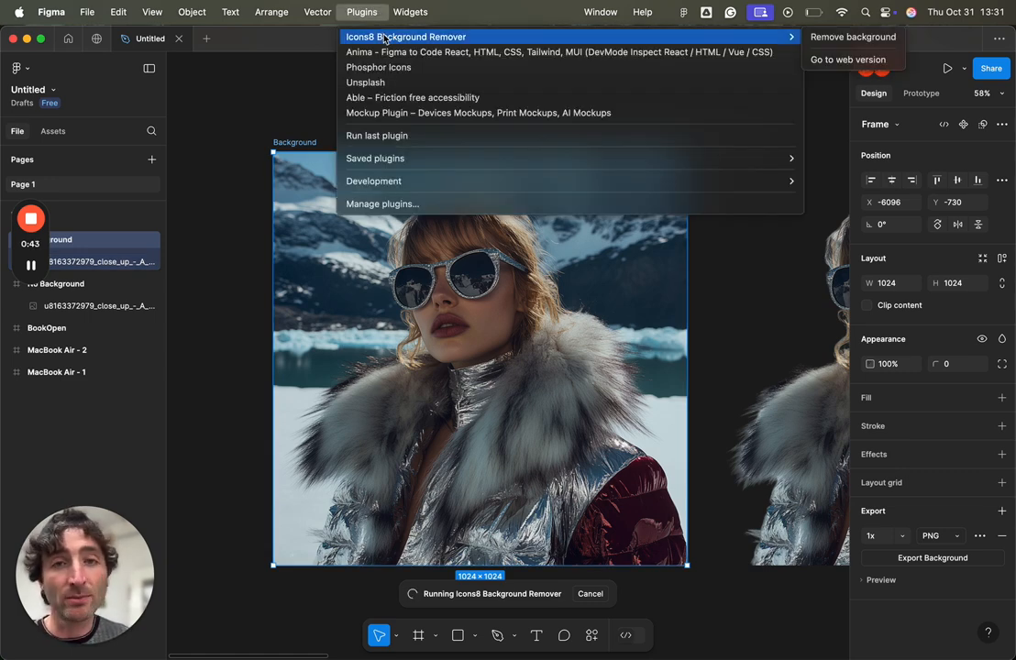
# Reveal Icons8 Background Remover's Remove background and Go to web version commands in the Plugins menu.
pyautogui.click(641, 12)
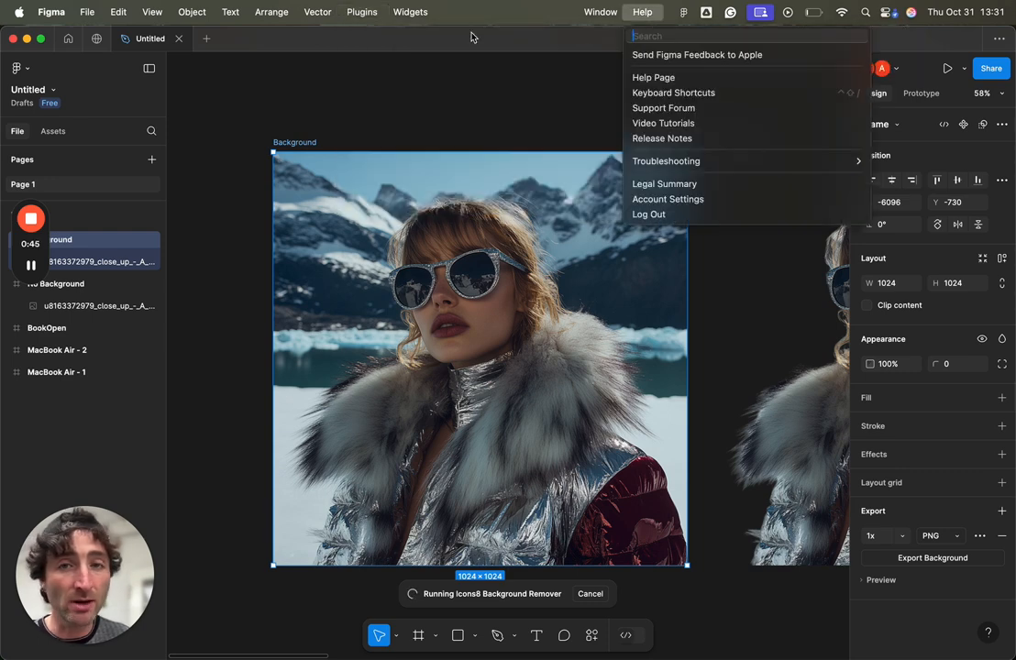
pyautogui.click(361, 12)
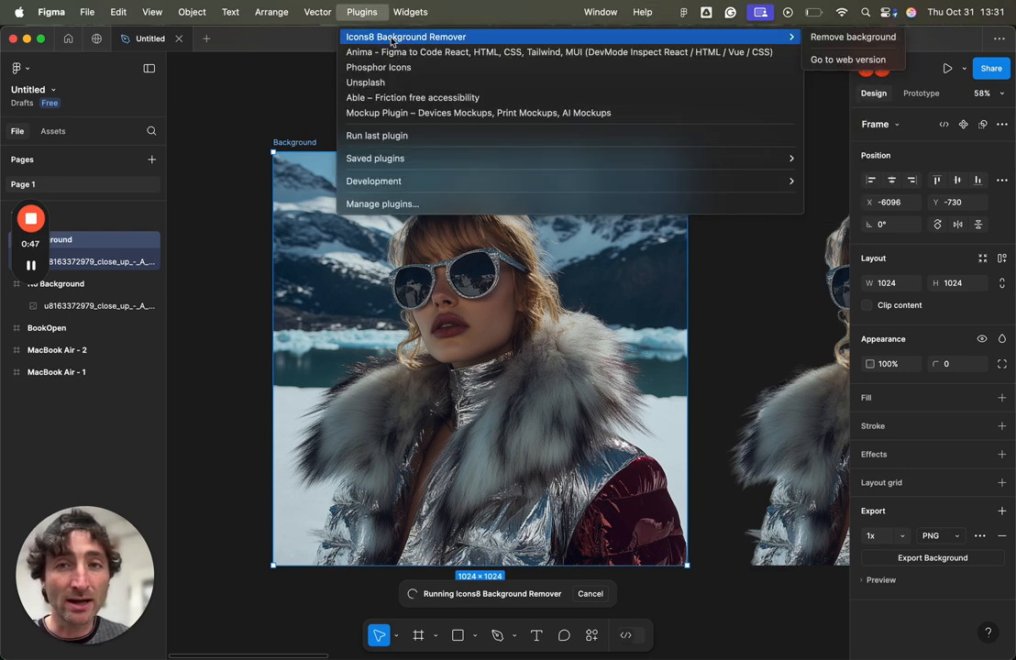